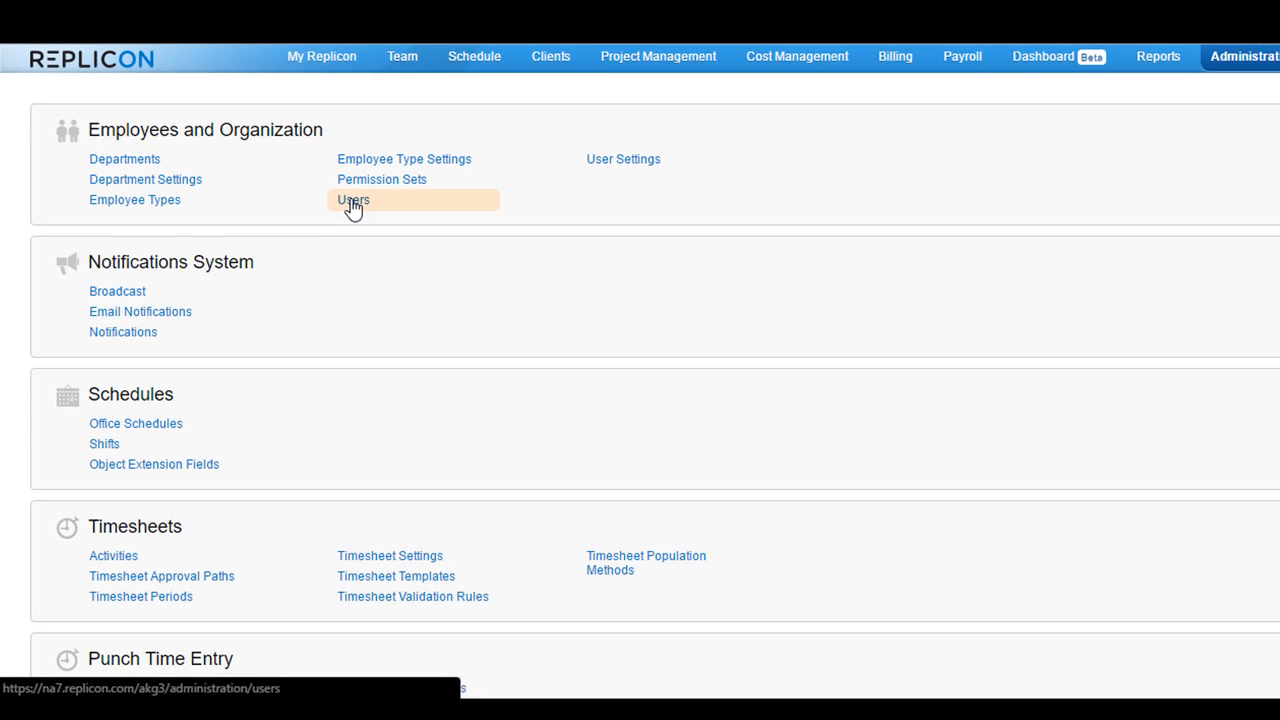
Step: Open Users under Employees and Organization on the Administration page
left_click(352, 200)
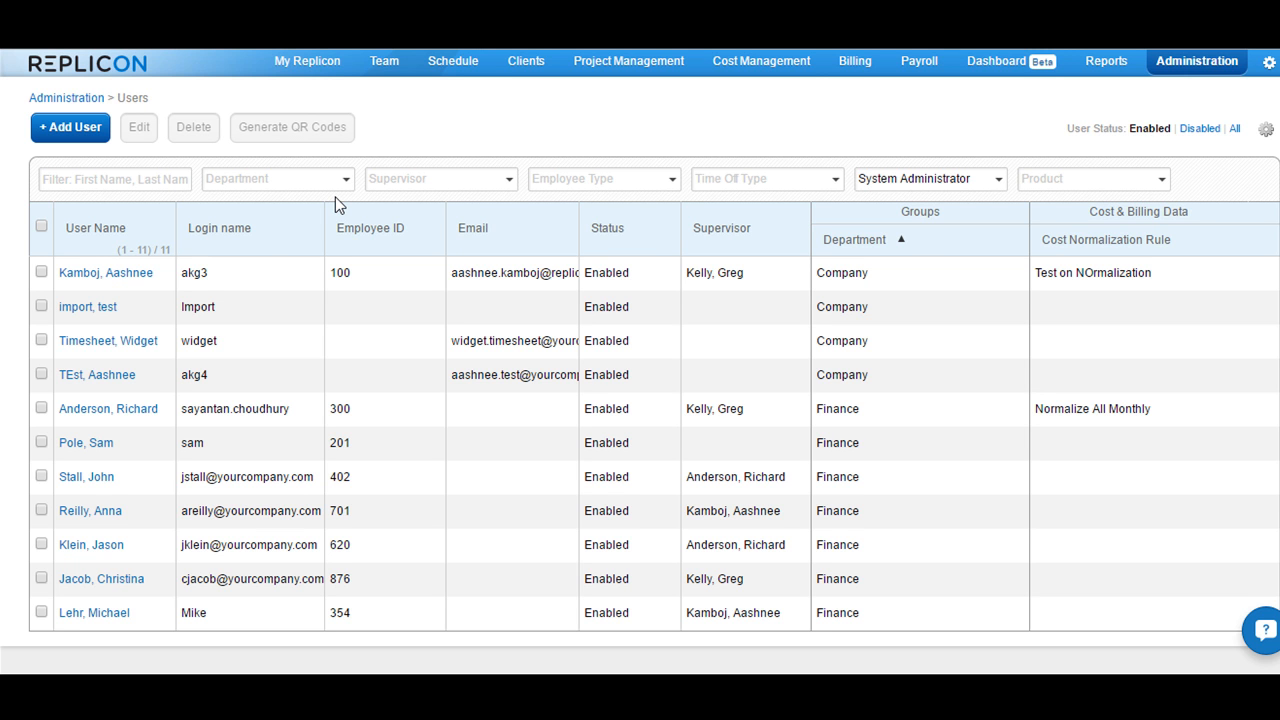
mouse_move(50, 260)
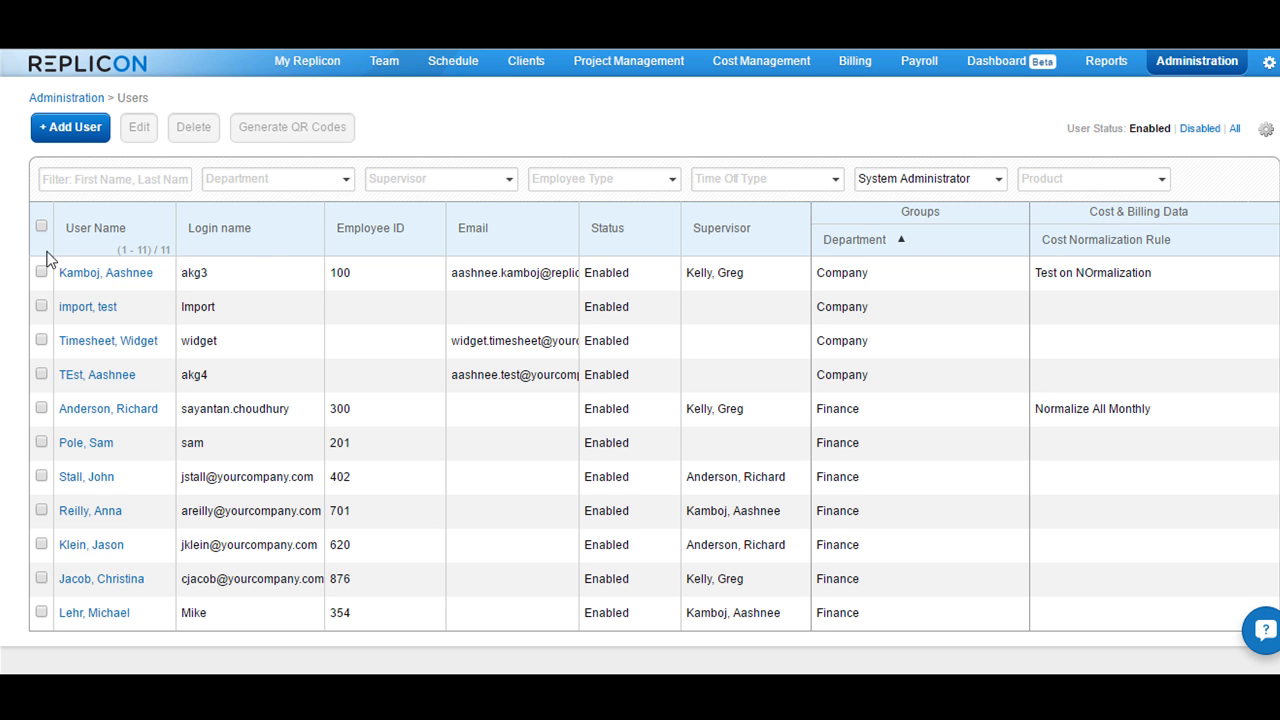
Step: Tick the checkboxes for the first six users in the Users table
left_click(41, 344)
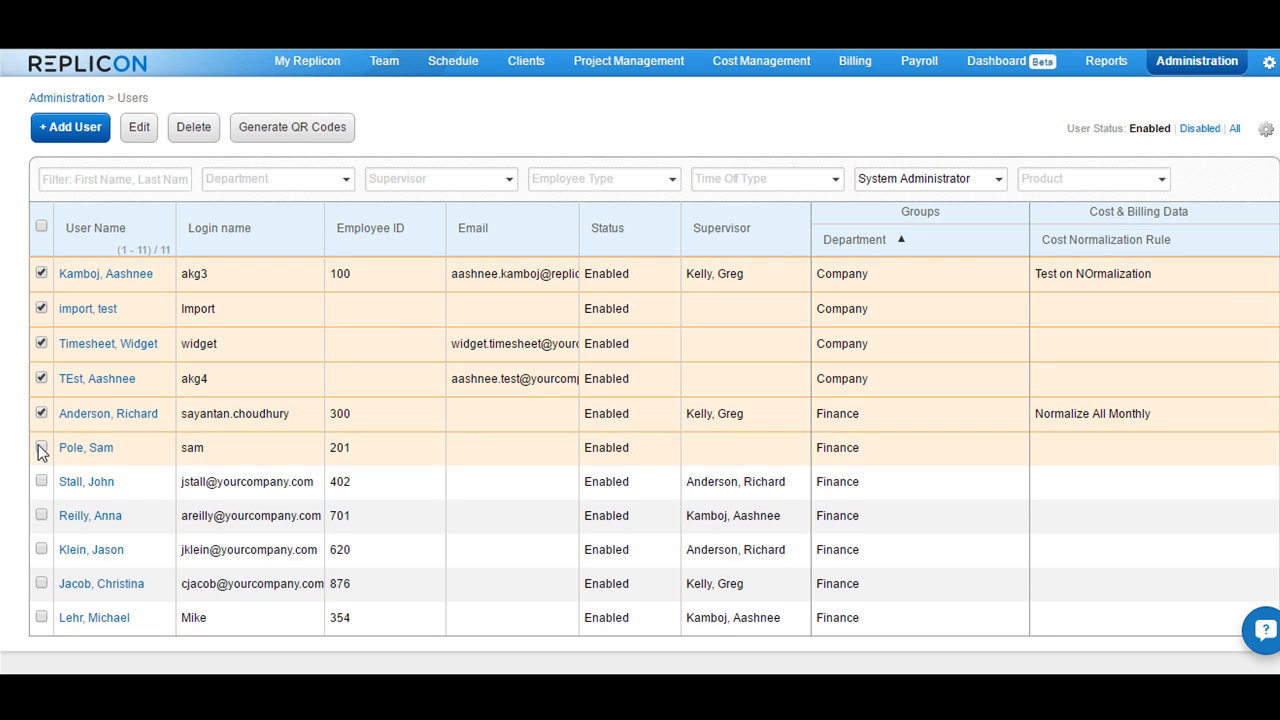
left_click(41, 448)
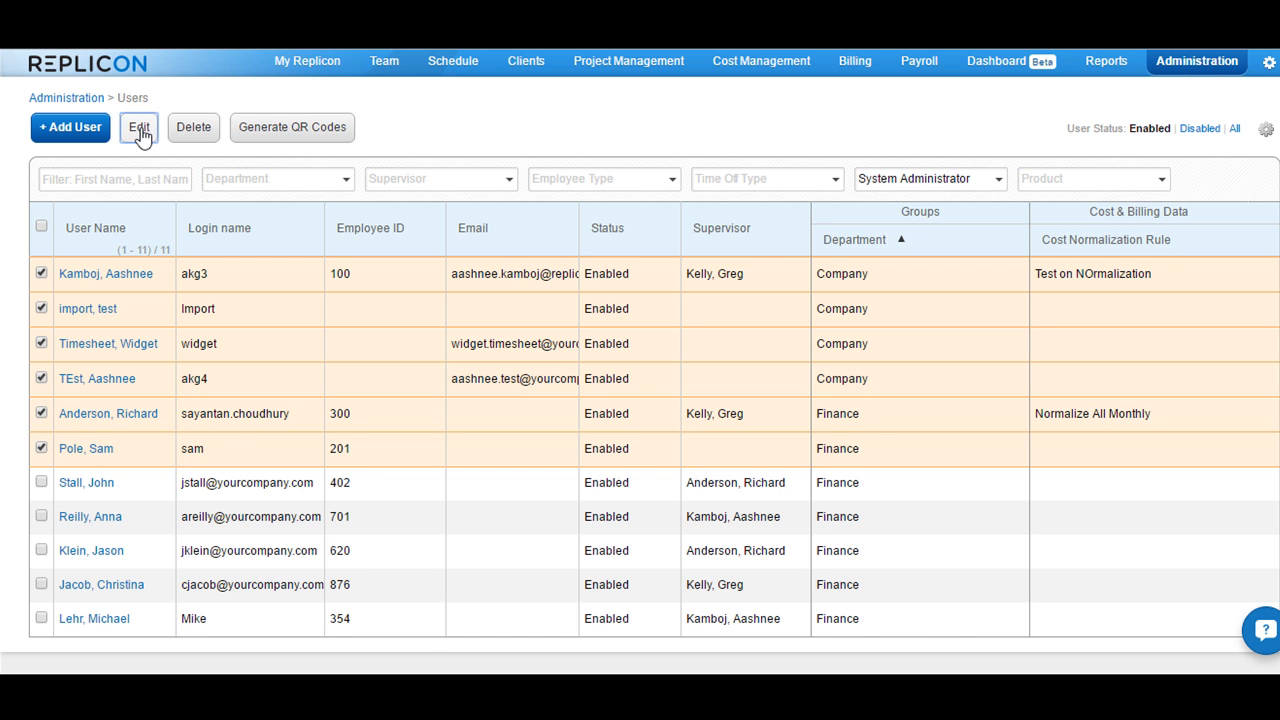
Step: Bulk-edit the six users' expense settings, choosing 'Expenses' as the Expense Template
left_click(138, 127)
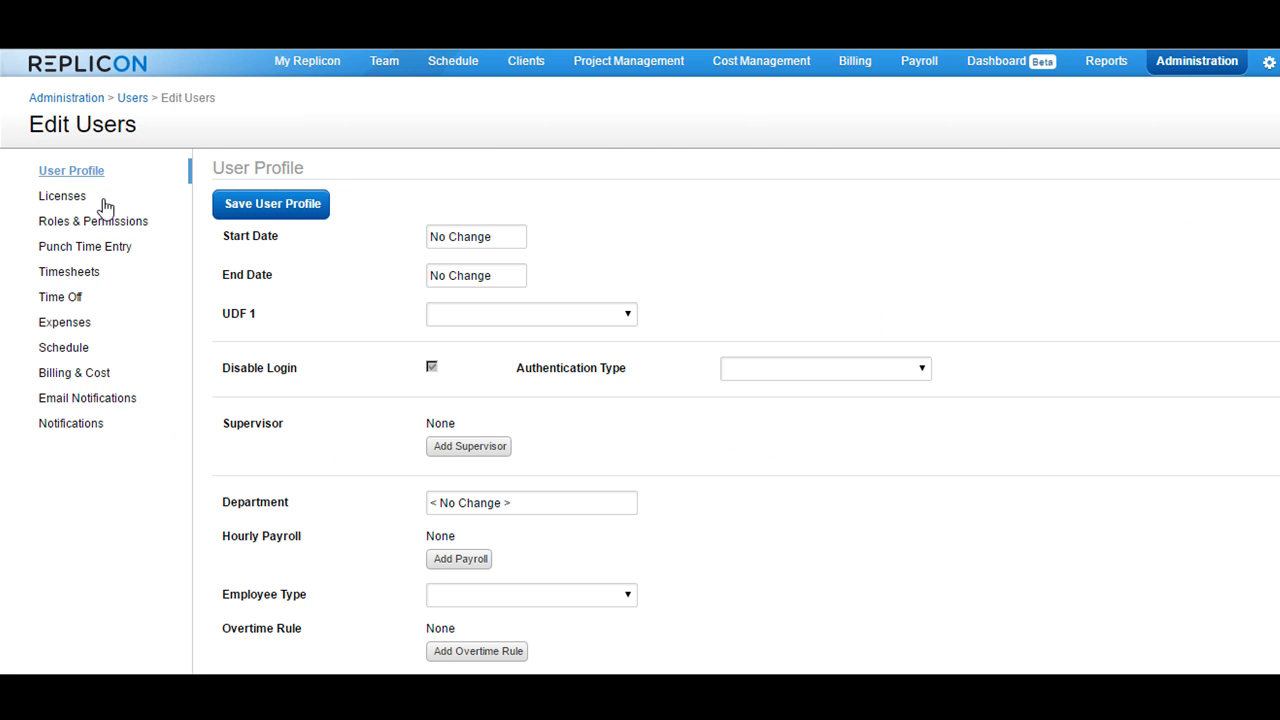
mouse_move(64, 322)
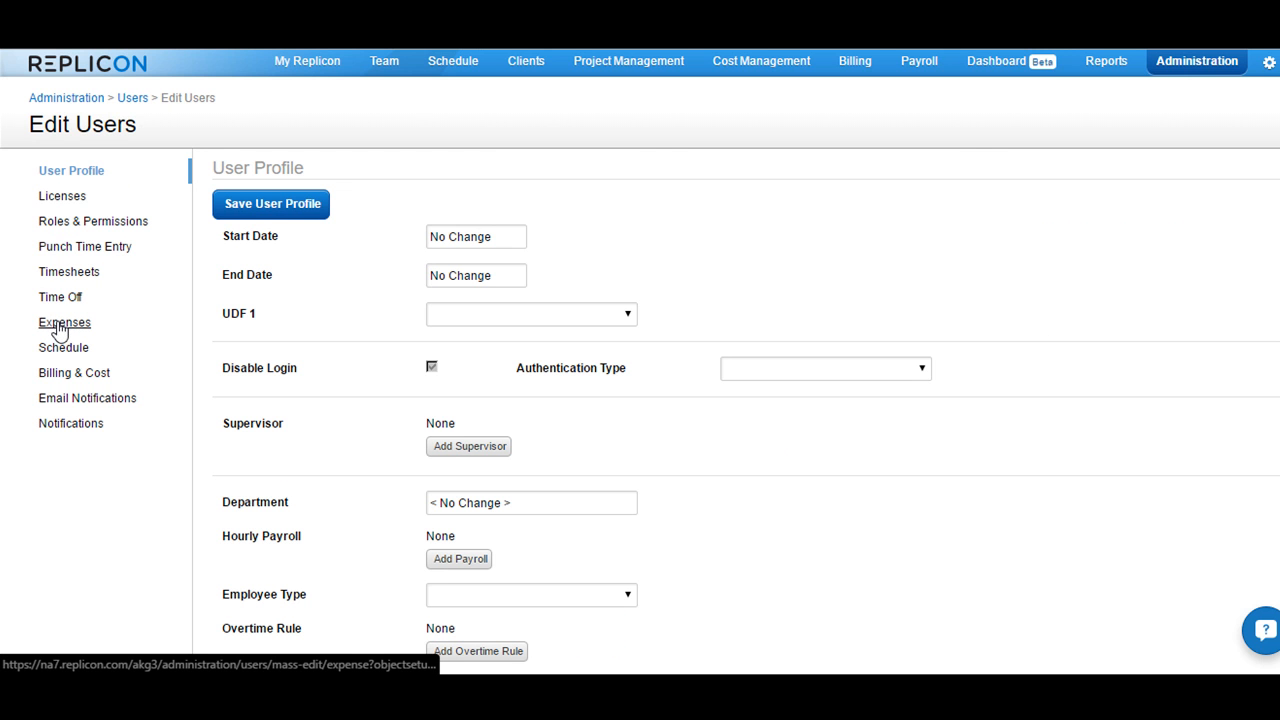
left_click(64, 322)
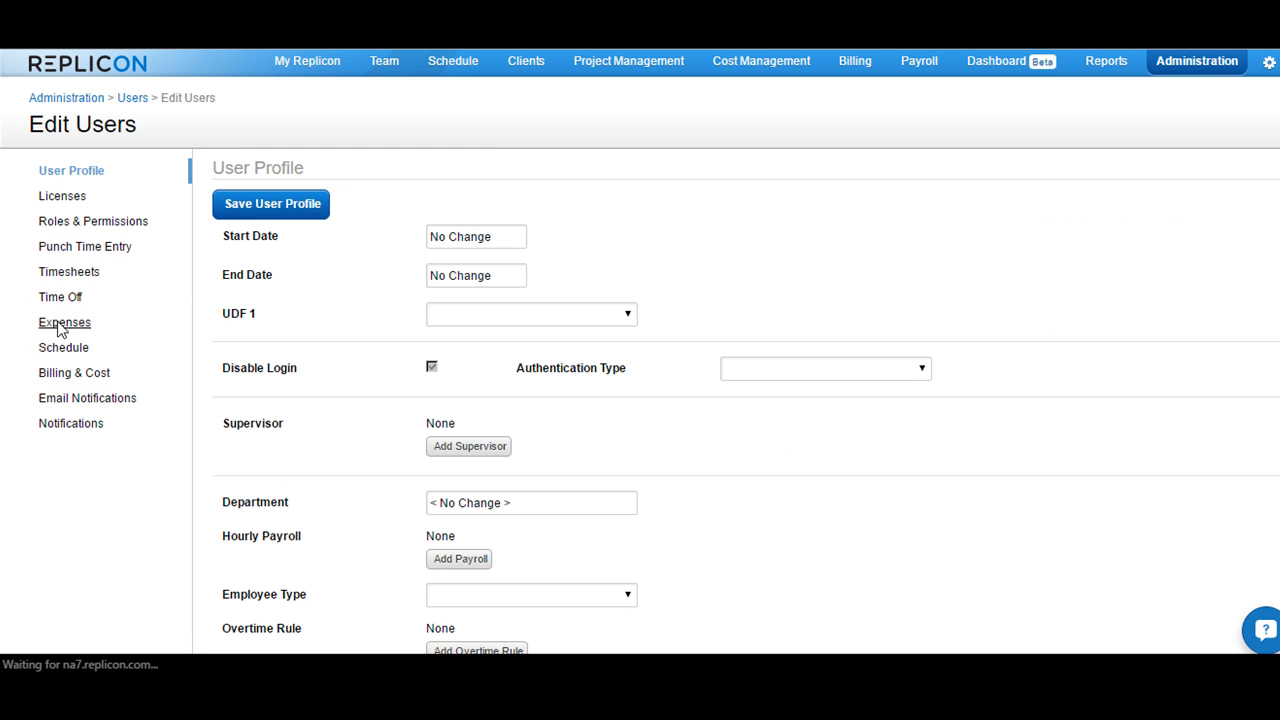
left_click(64, 322)
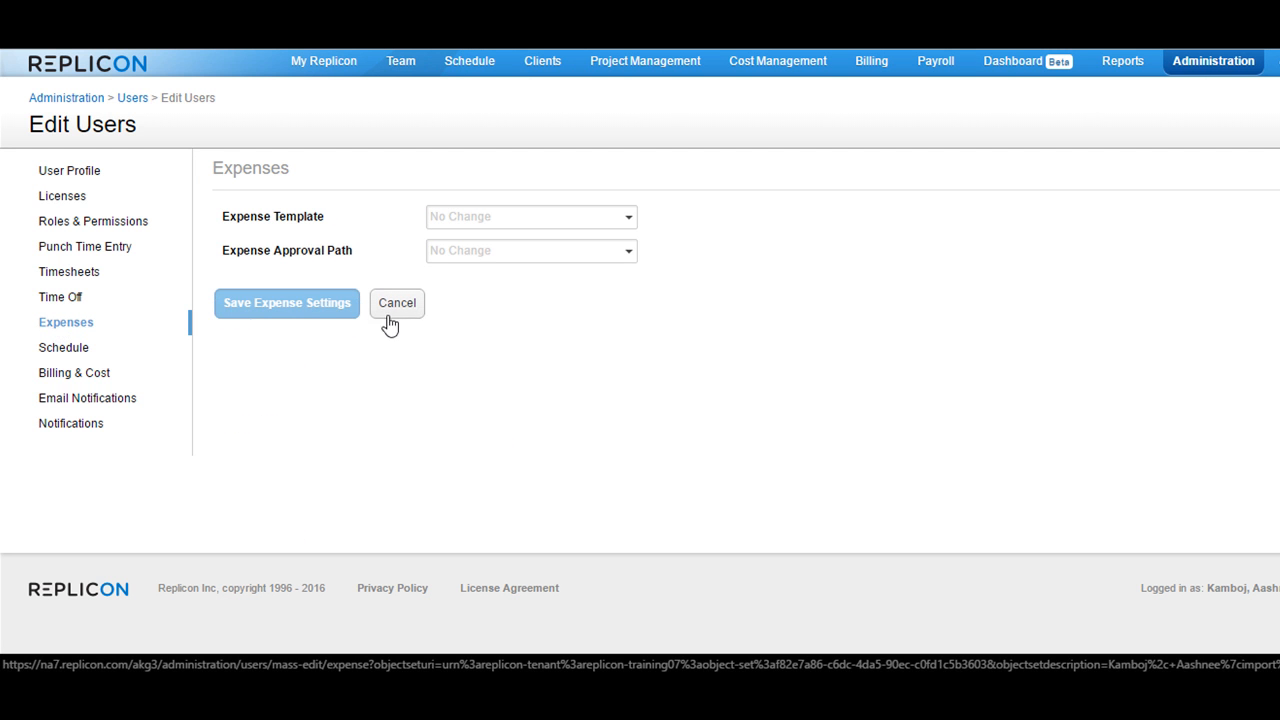
left_click(530, 216)
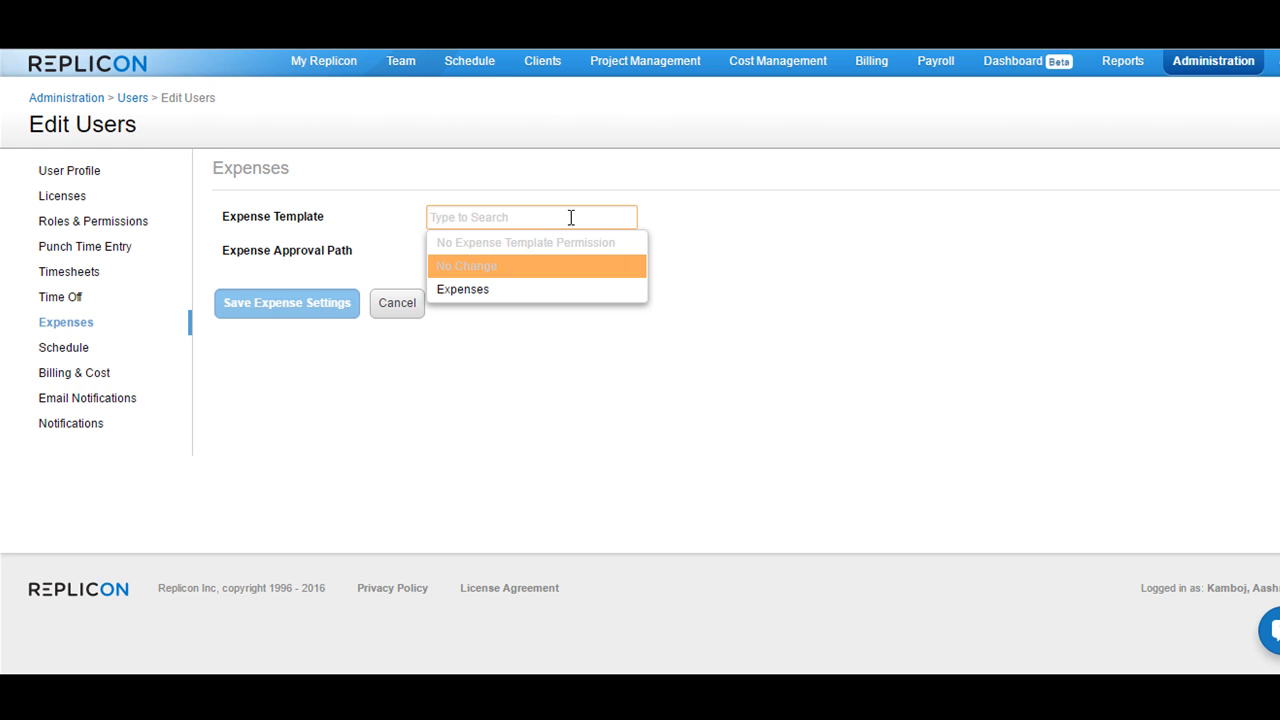
mouse_move(505, 327)
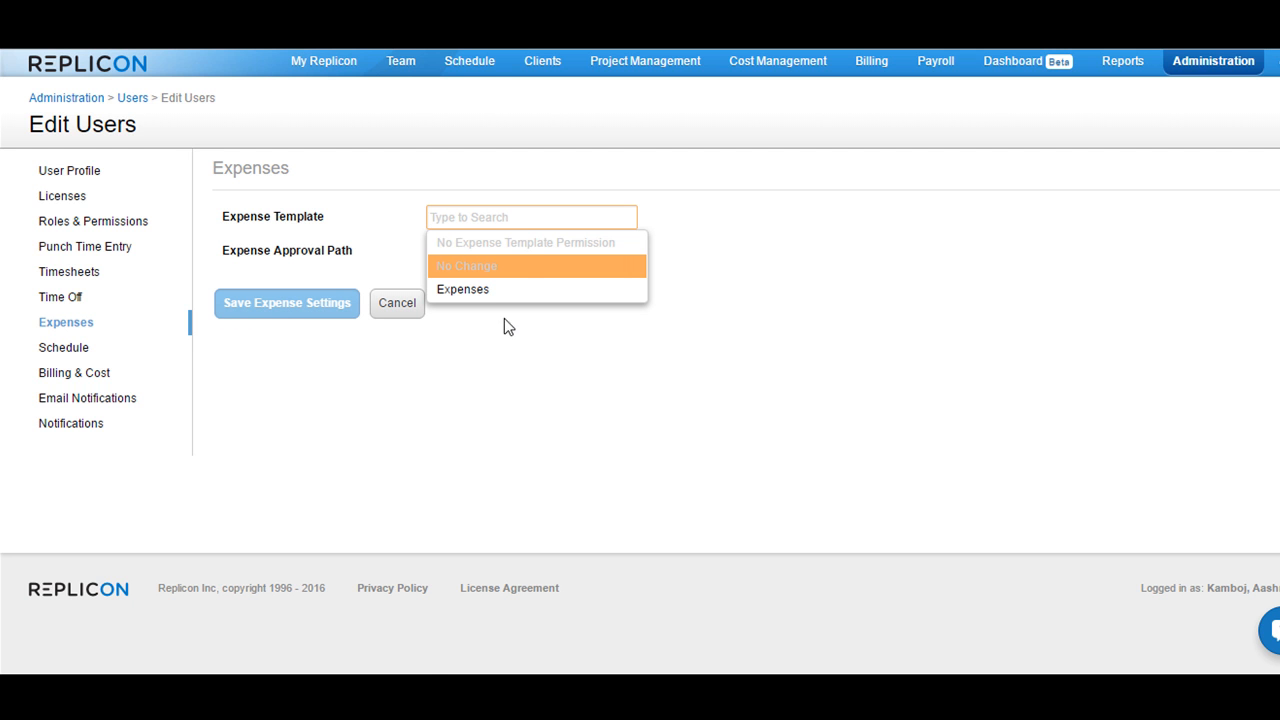
left_click(462, 289)
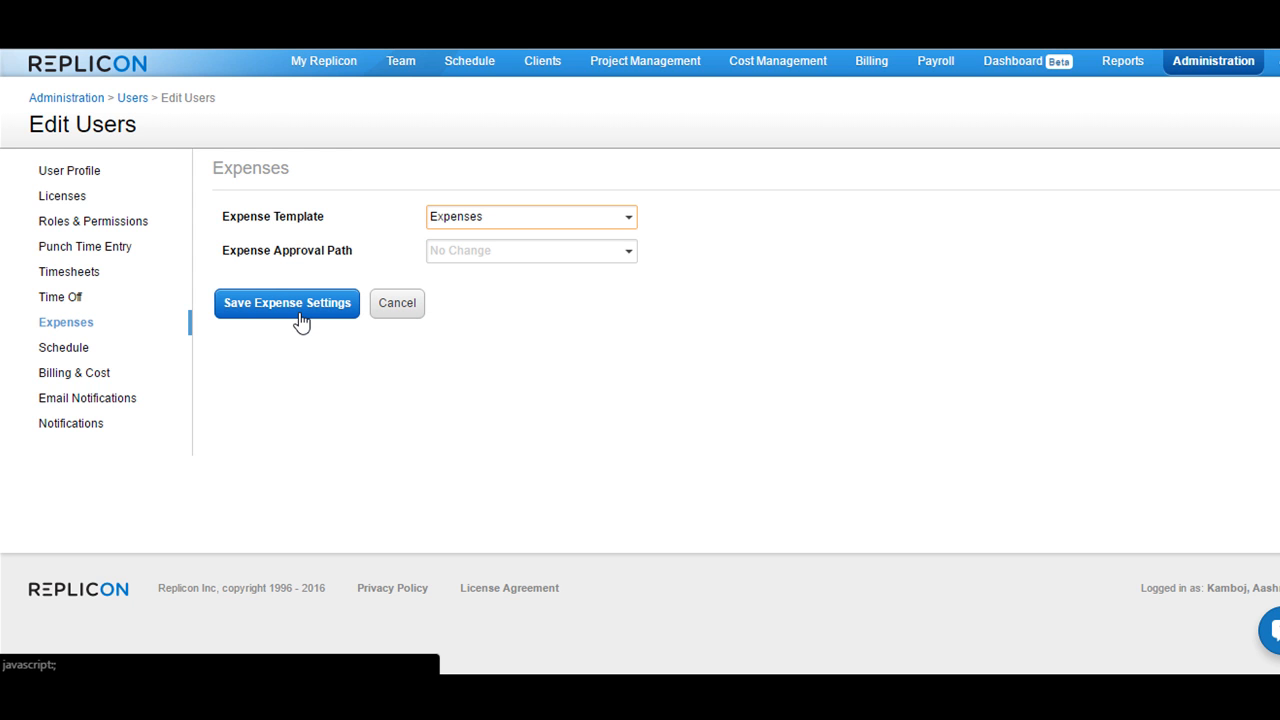
Step: Save the expense settings and confirm the template change for all six users
left_click(287, 303)
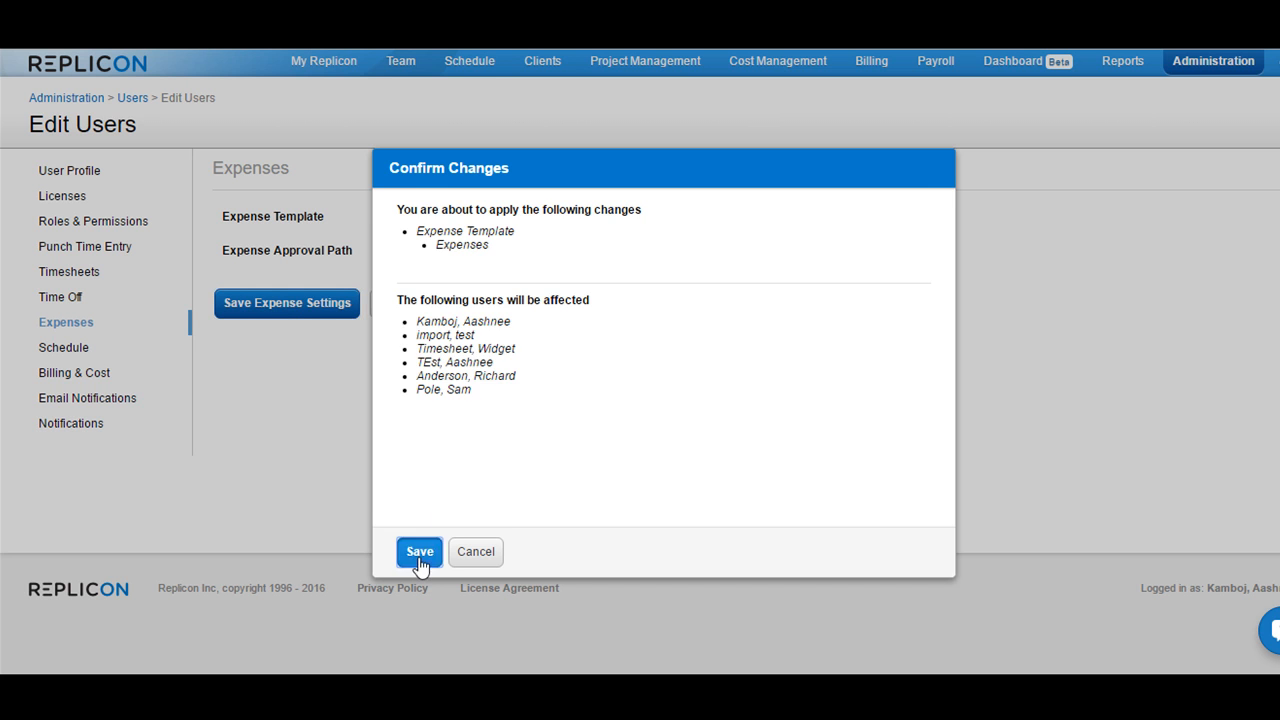
left_click(419, 551)
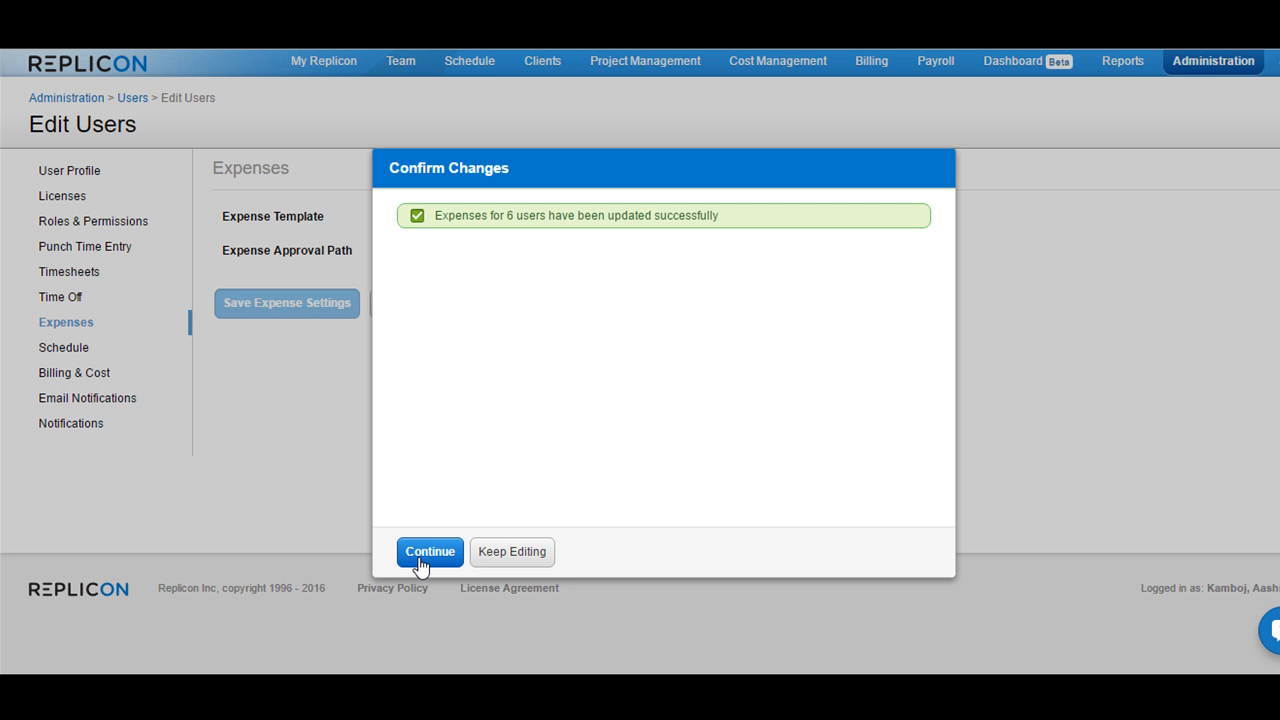
Step: Dismiss the success message and go to Community in the Customer Zone
left_click(429, 551)
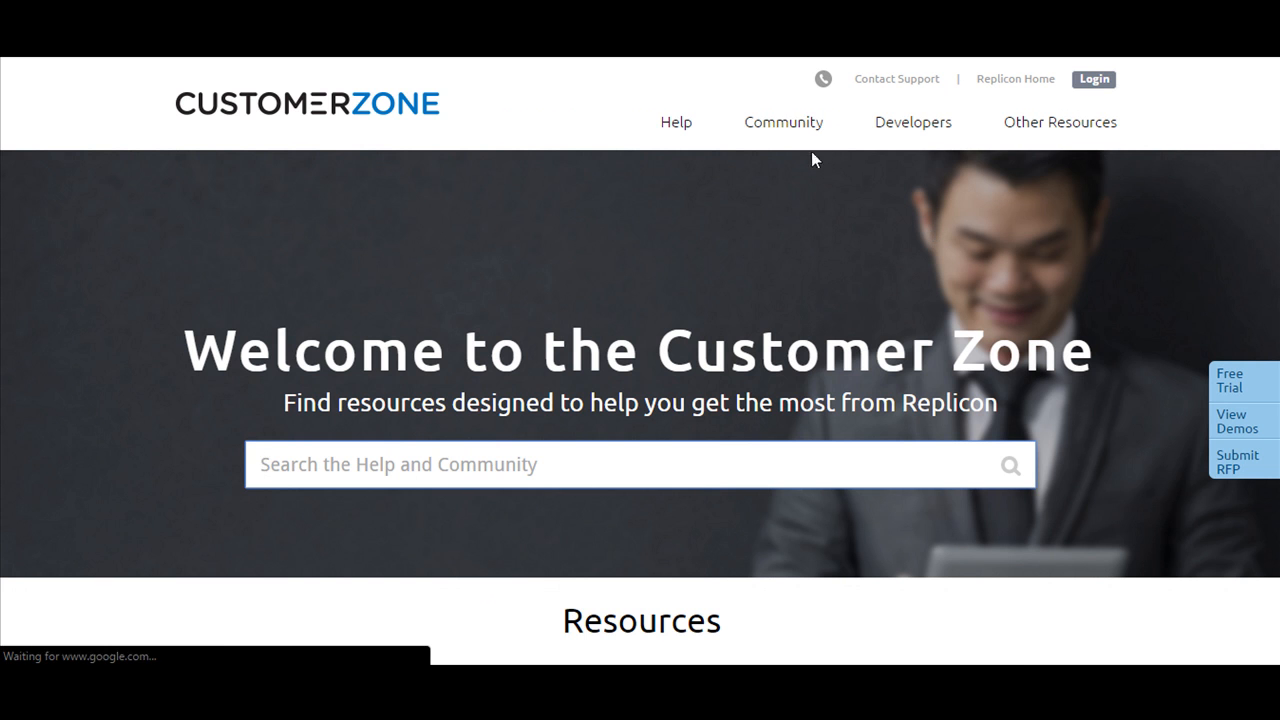
left_click(783, 122)
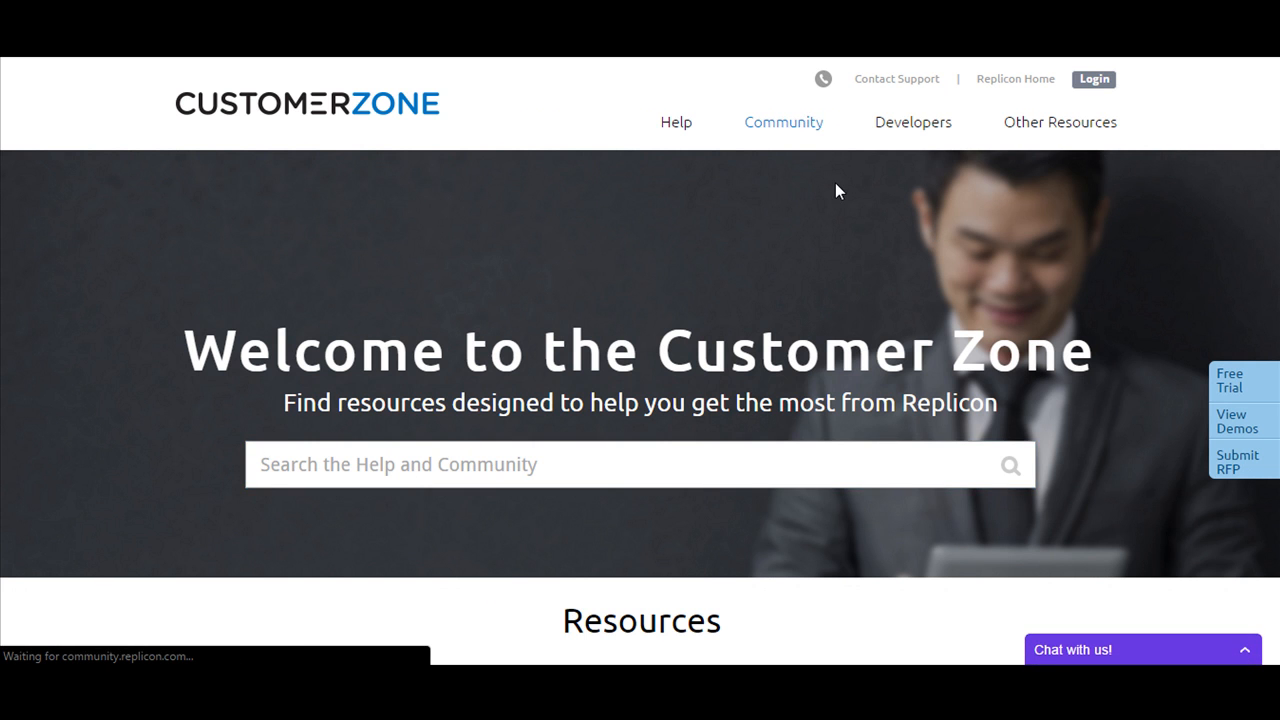
left_click(783, 122)
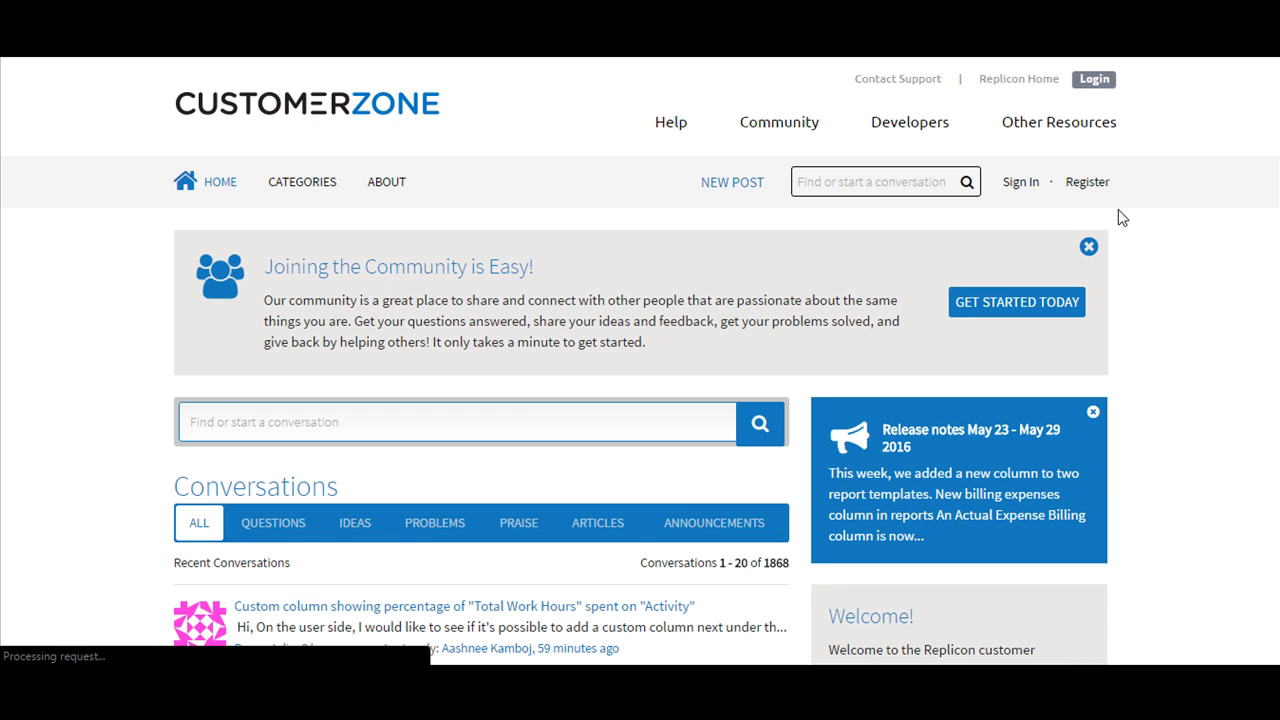